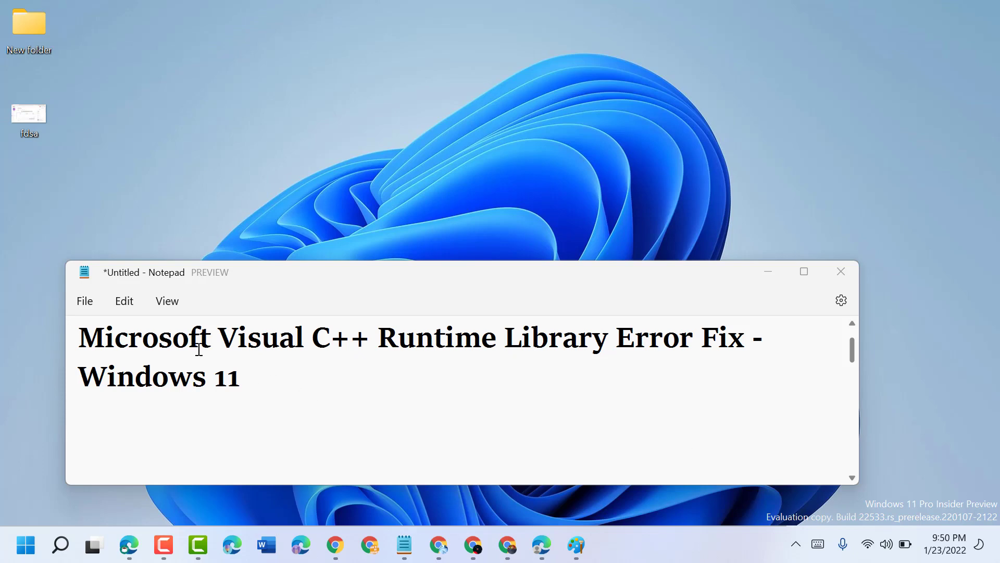
{"action": "mouse_move", "coordinate": [405, 348]}
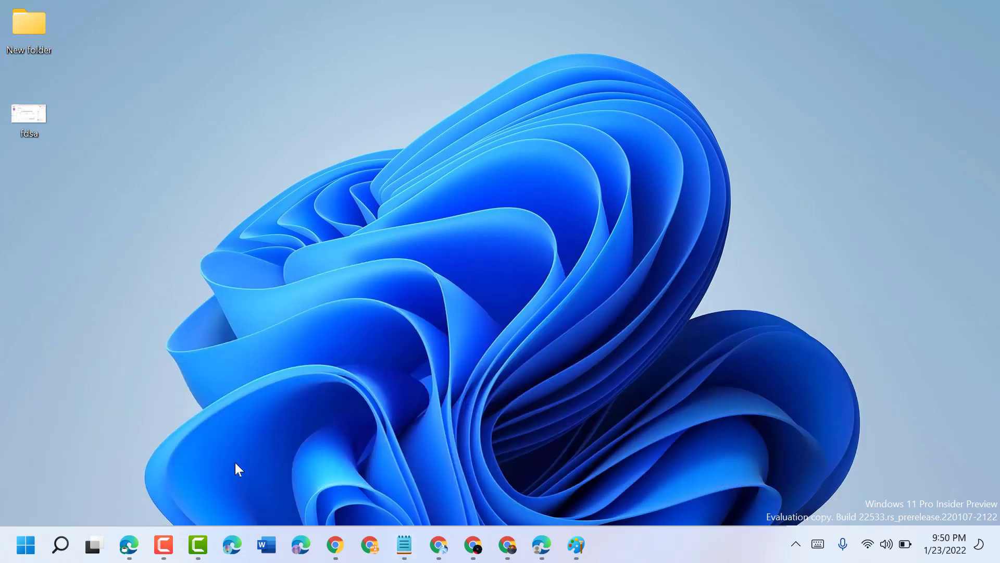
Launch Command Prompt as administrator from Windows Search and reposition its window onto the screen.
{"action": "left_click", "coordinate": [61, 544]}
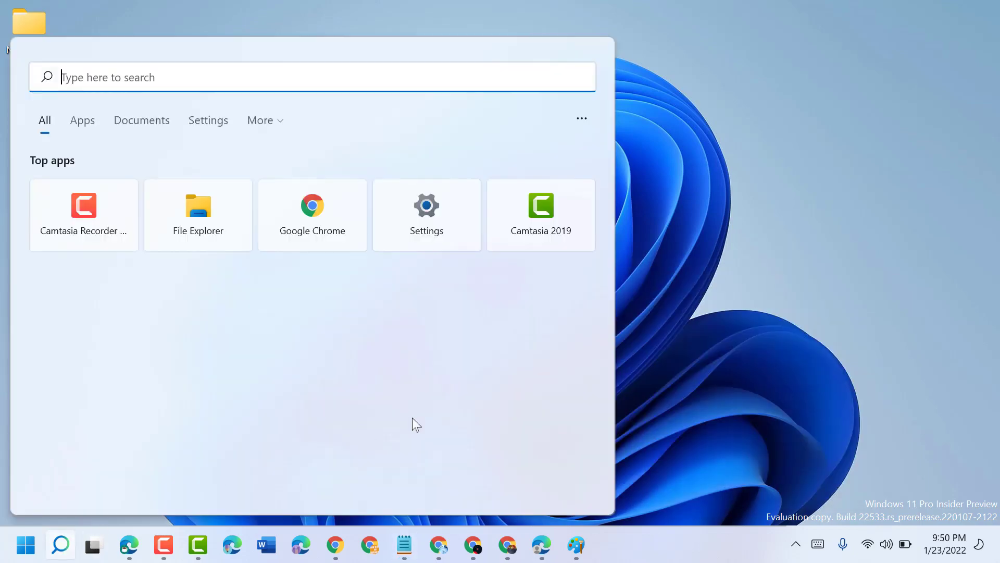
{"action": "type", "text": "cmd"}
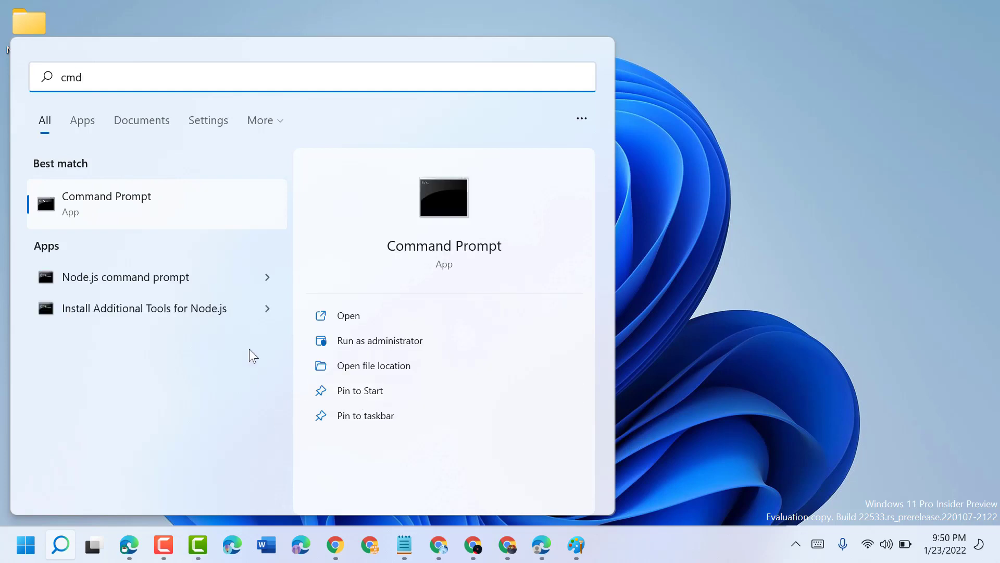
{"action": "right_click", "coordinate": [106, 203]}
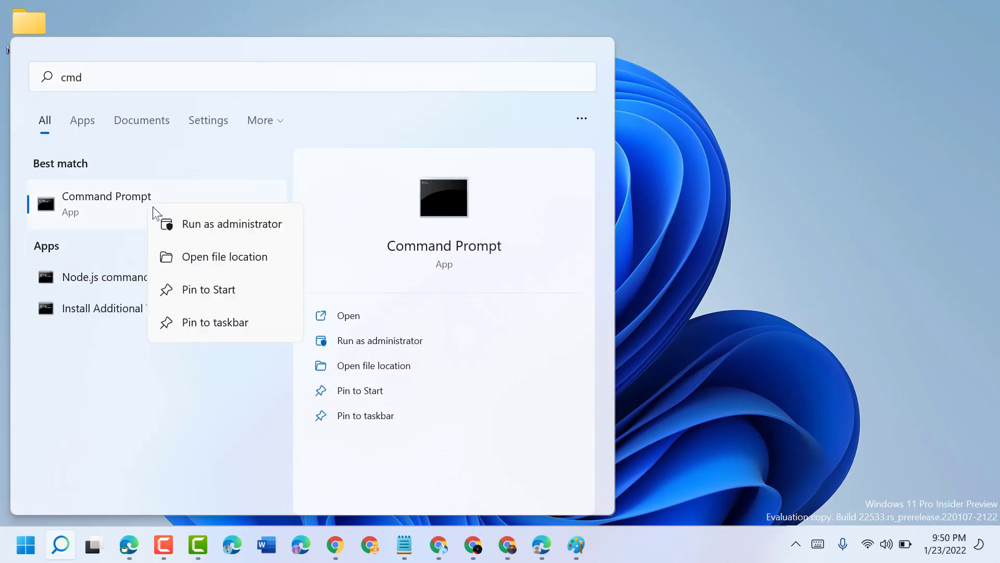
{"action": "mouse_move", "coordinate": [248, 228]}
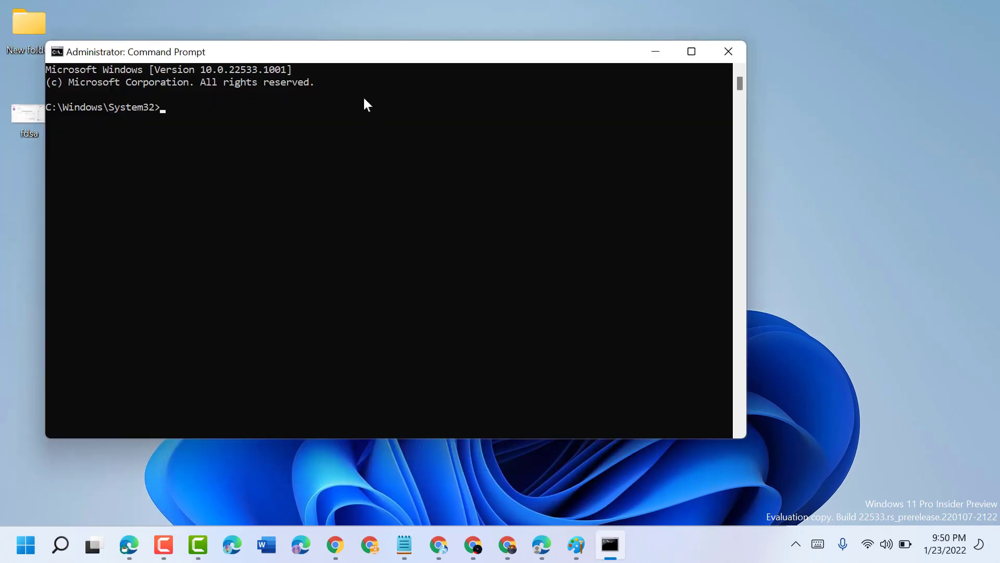
{"action": "left_click_drag", "start_coordinate": [366, 53], "coordinate": [459, 85]}
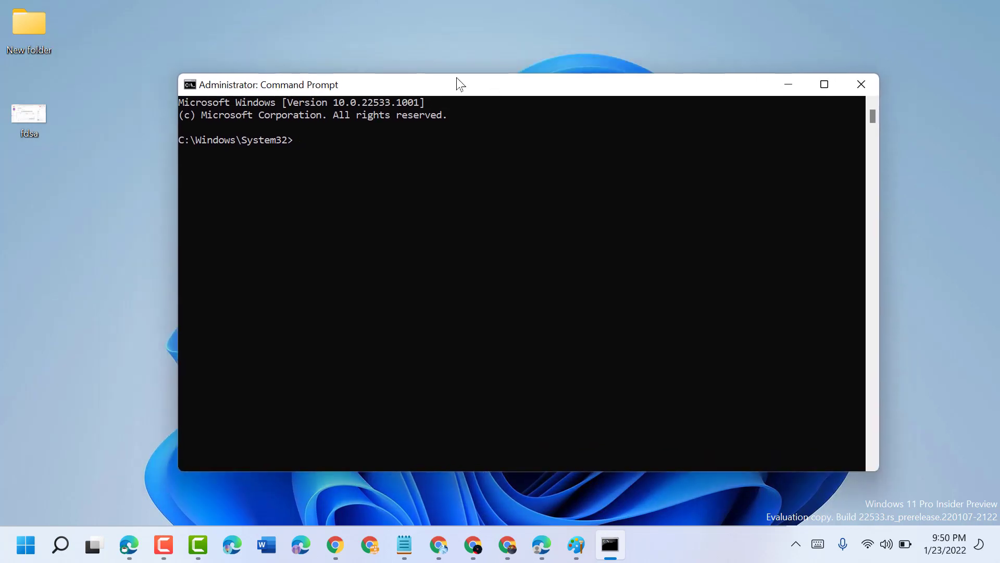
{"action": "left_click_drag", "start_coordinate": [459, 84], "coordinate": [425, 106]}
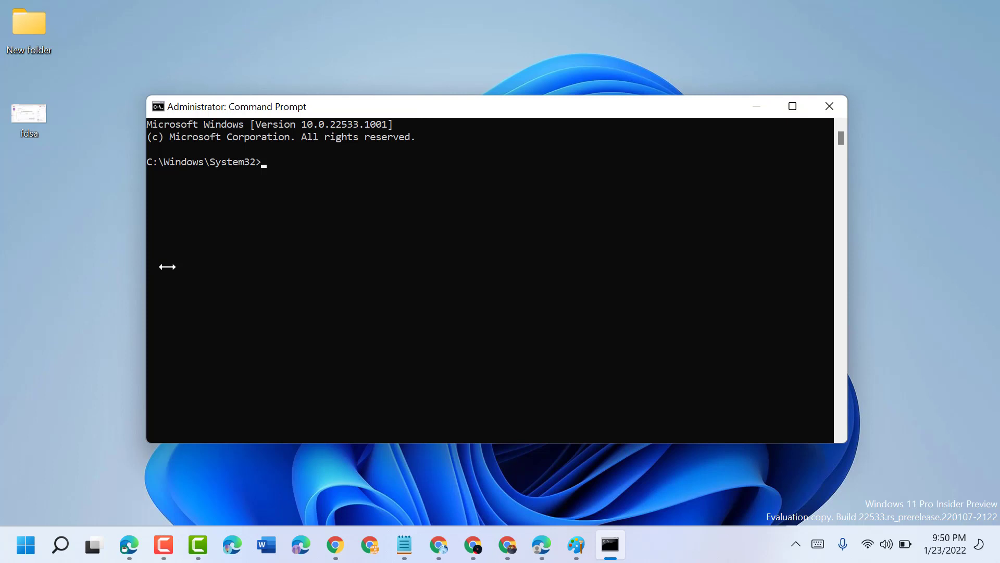
Write 'bcdedit /set IncreaseUserVA 2800' at the System32 prompt.
{"action": "type", "text": "bcd"}
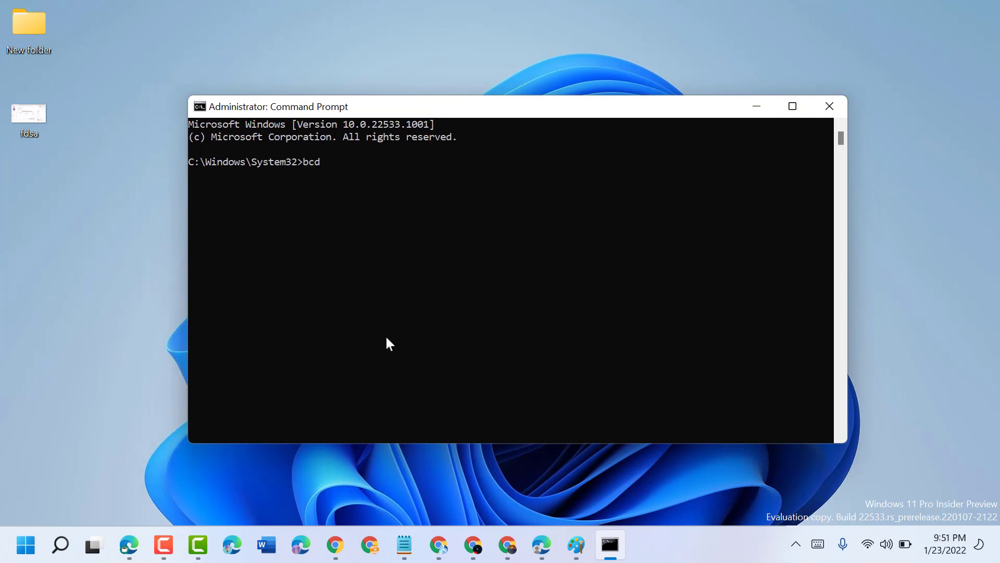
{"action": "type", "text": "ed"}
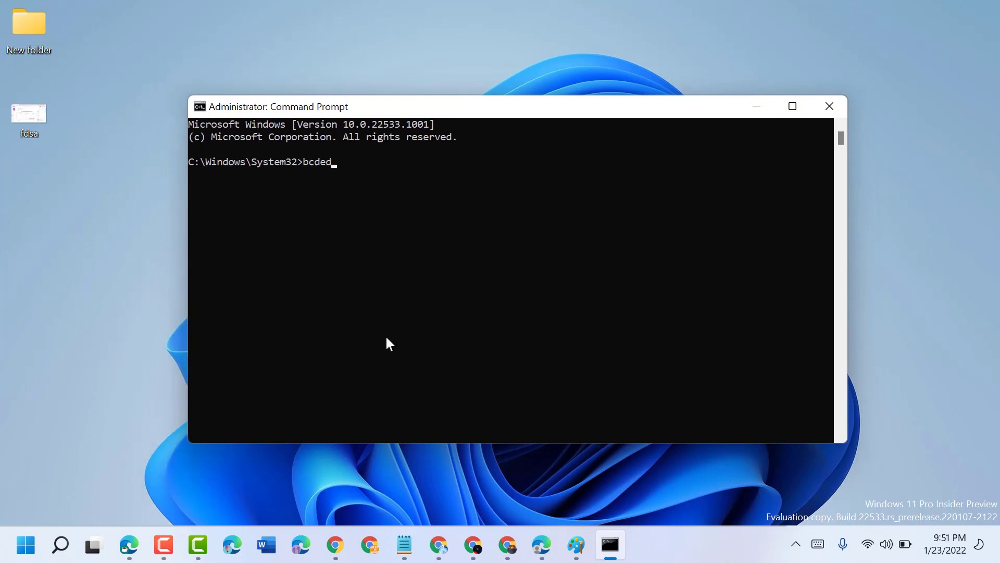
{"action": "type", "text": "it /"}
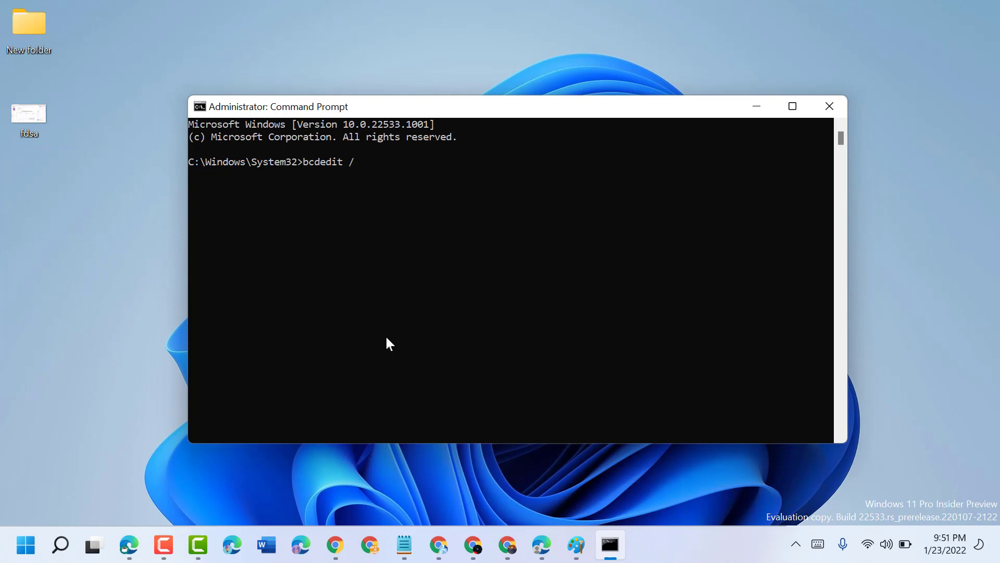
{"action": "type", "text": "set"}
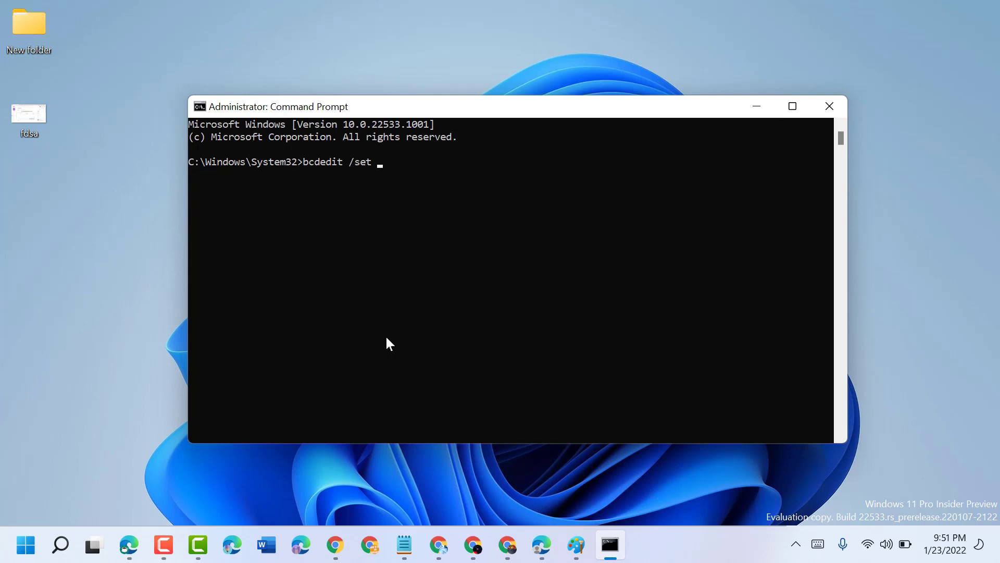
{"action": "type", "text": "in"}
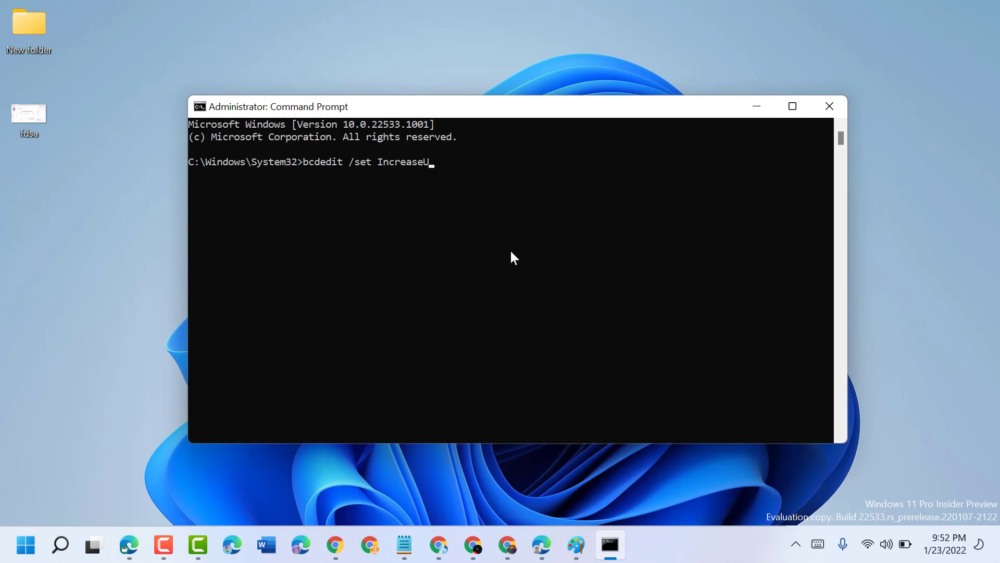
{"action": "type", "text": "serV"}
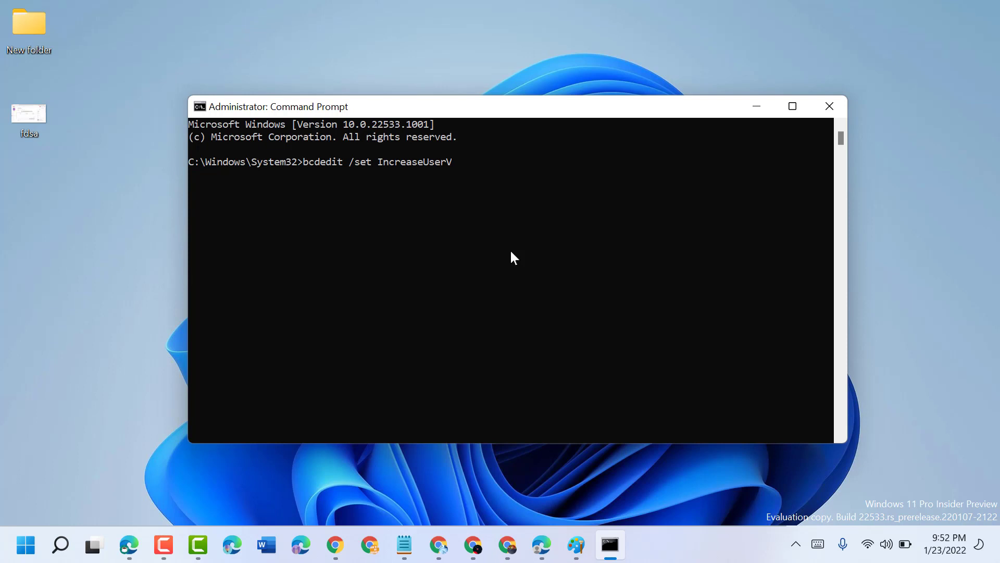
{"action": "type", "text": "A 2"}
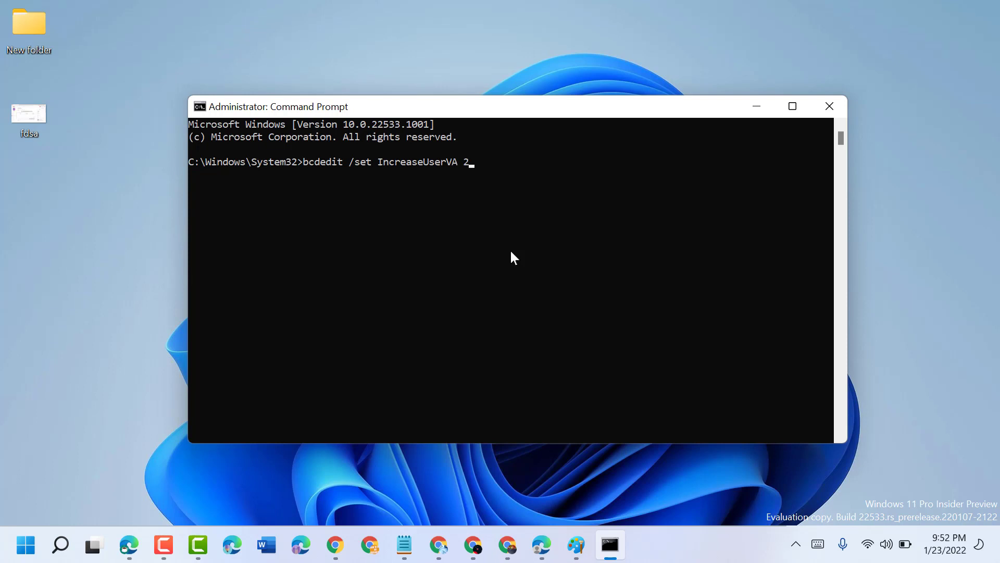
{"action": "type", "text": "80"}
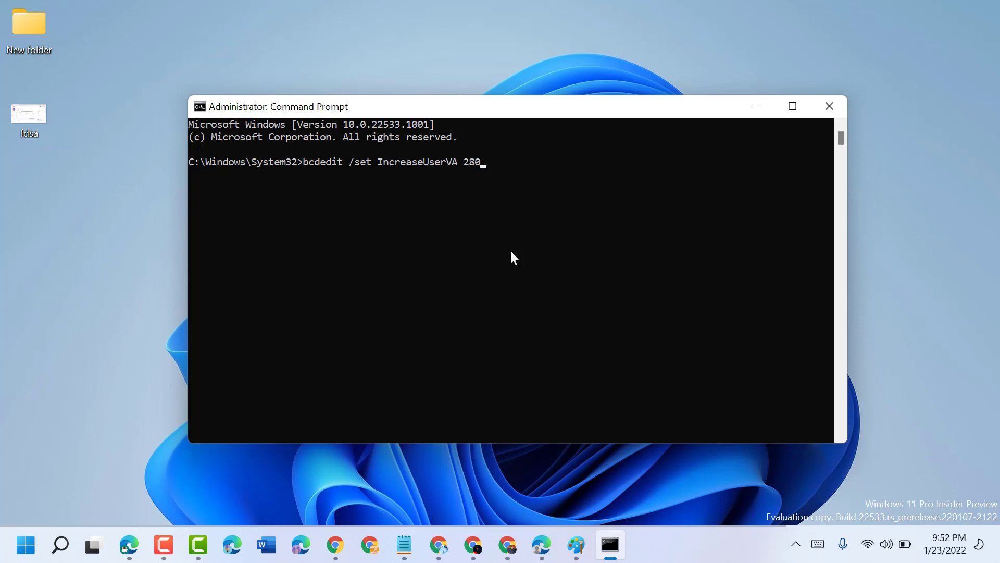
{"action": "type", "text": "0"}
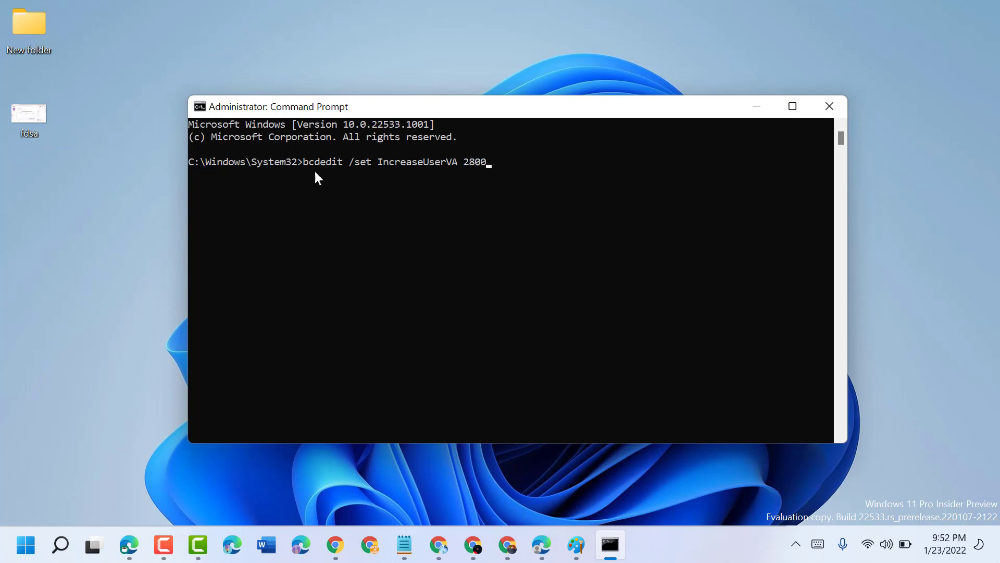
{"action": "mouse_move", "coordinate": [352, 172]}
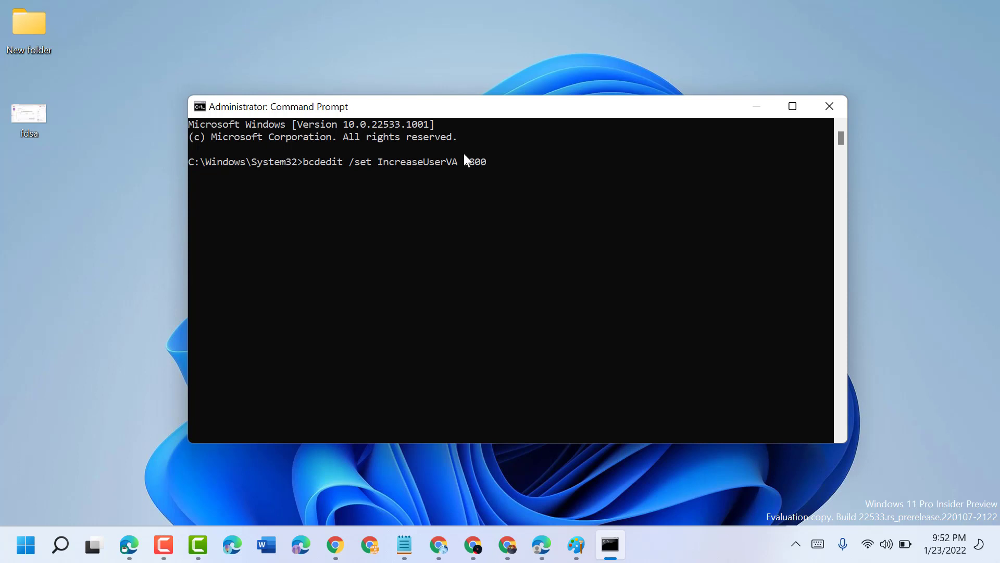
{"action": "type", "text": "2800"}
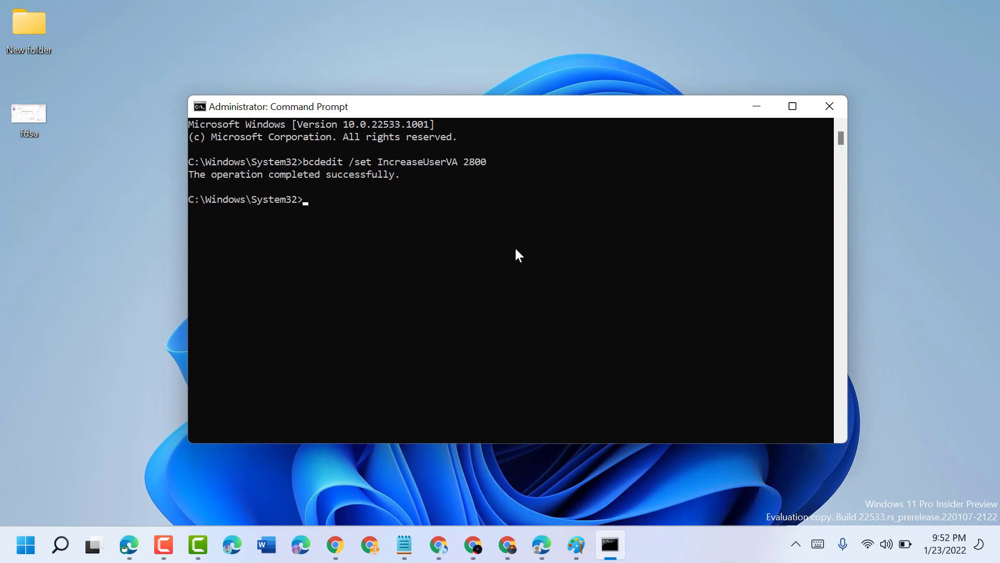
{"action": "mouse_move", "coordinate": [316, 214]}
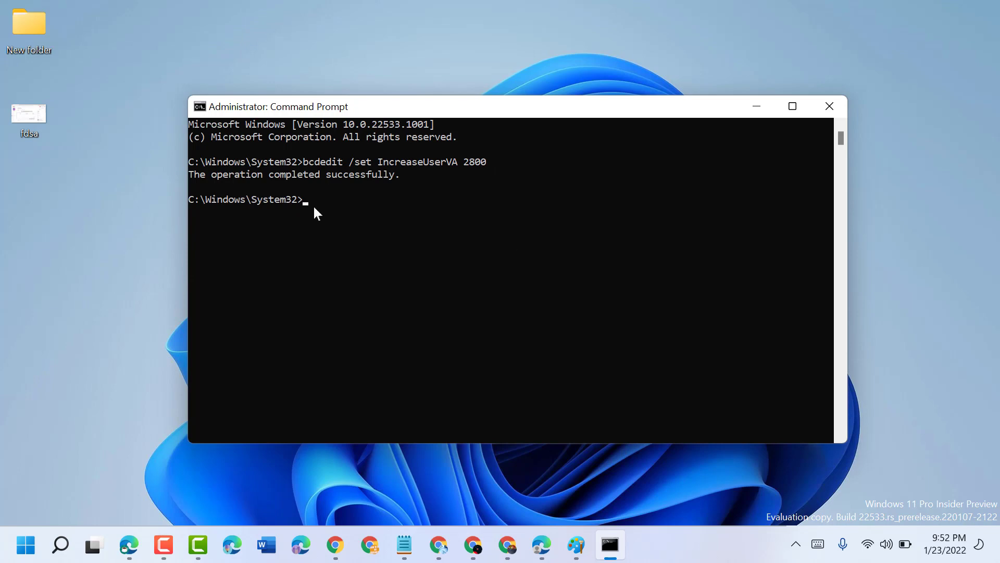
{"action": "mouse_move", "coordinate": [349, 187]}
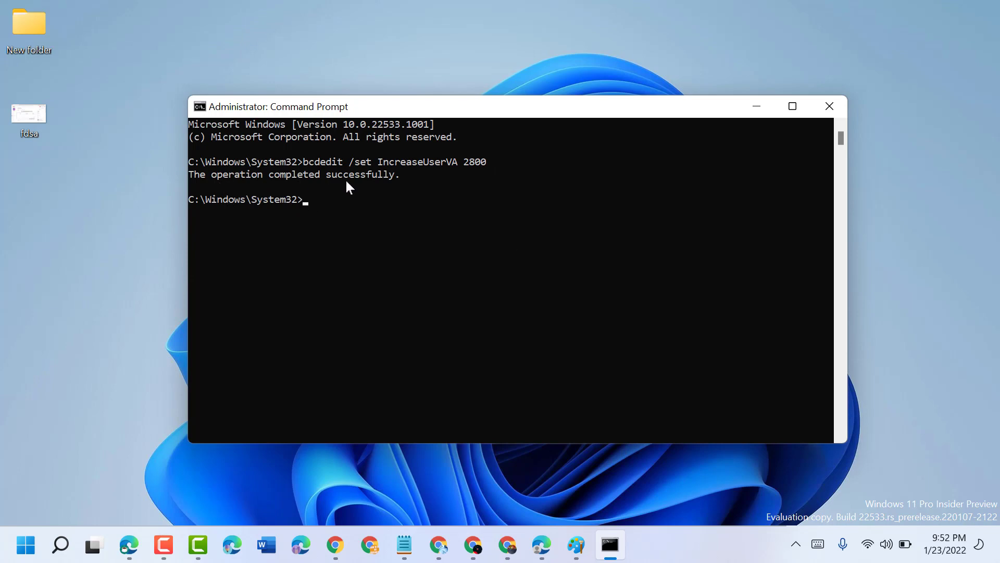
Close the administrator prompt after the IncreaseUserVA 2800 setting reports success.
{"action": "left_click", "coordinate": [828, 107]}
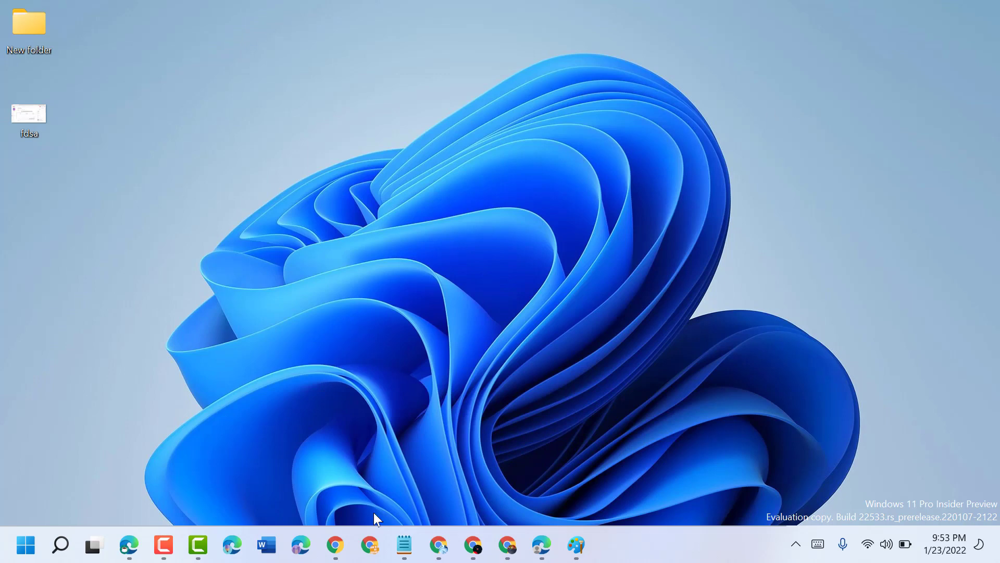
Restore the minimized Notepad notes on the Visual C++ Runtime Library Error Fix.
{"action": "left_click", "coordinate": [403, 545]}
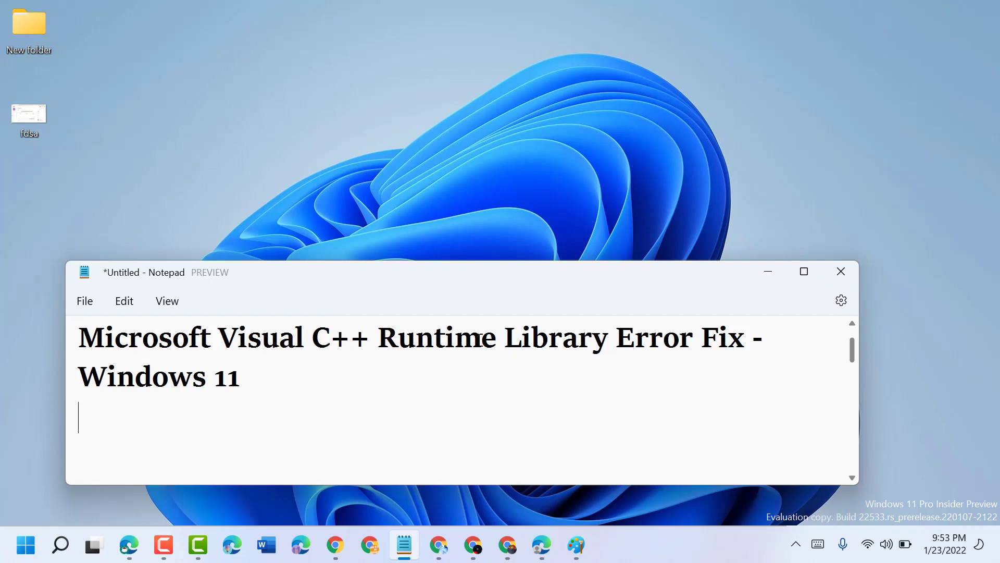
{"action": "mouse_move", "coordinate": [585, 350]}
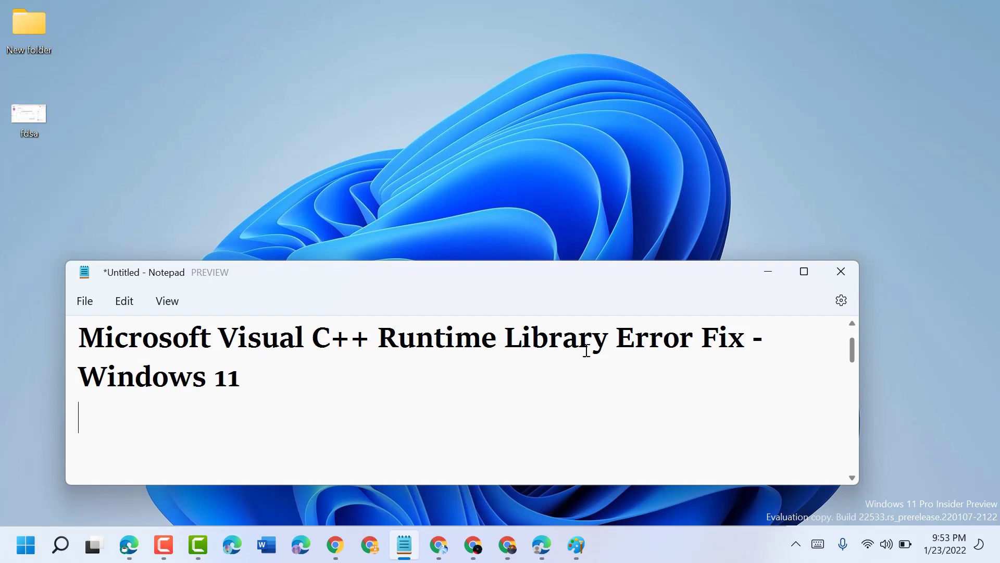
{"action": "mouse_move", "coordinate": [625, 349]}
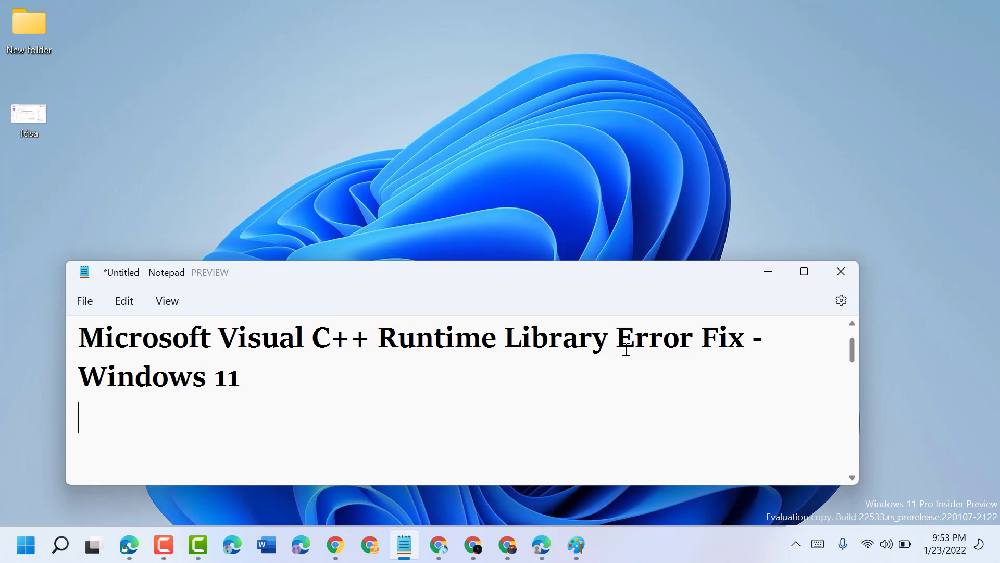